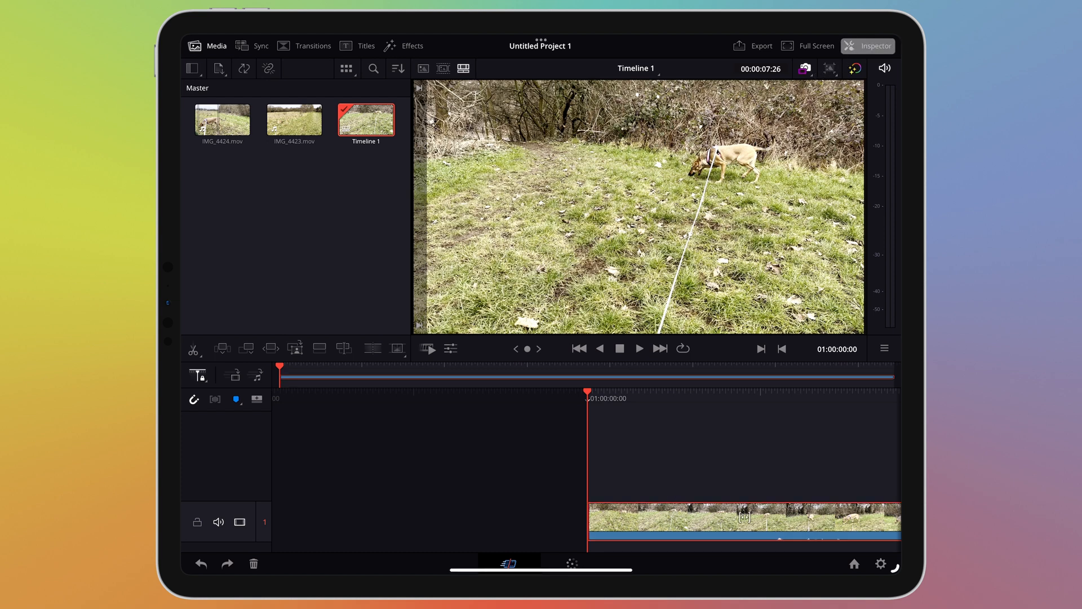
Show the Inspector with transform, cropping and composite settings for IMG_4424.mov.
click(875, 45)
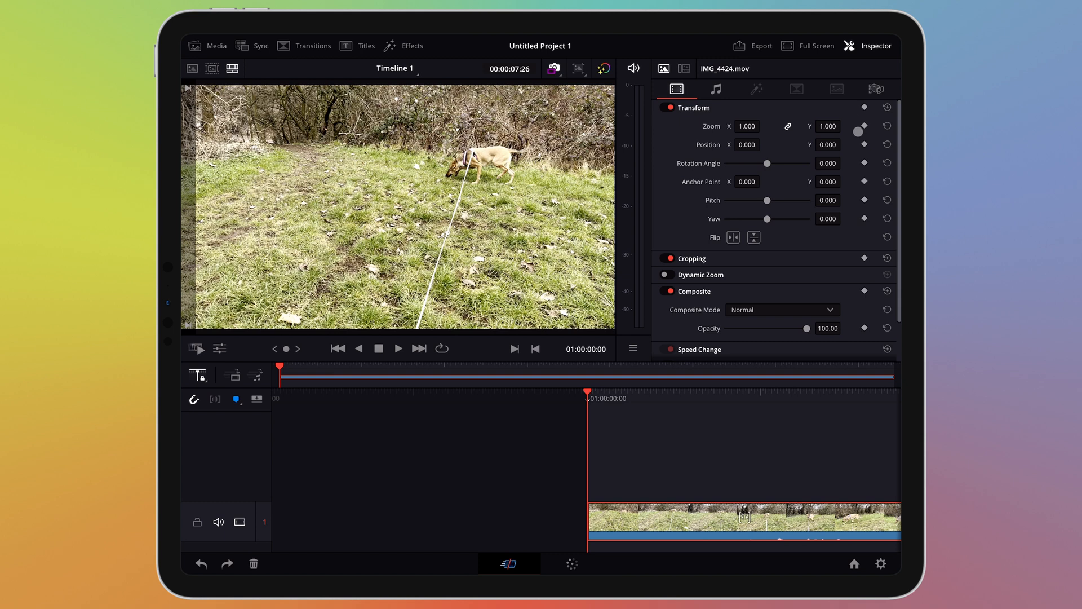
mouse_move(661, 455)
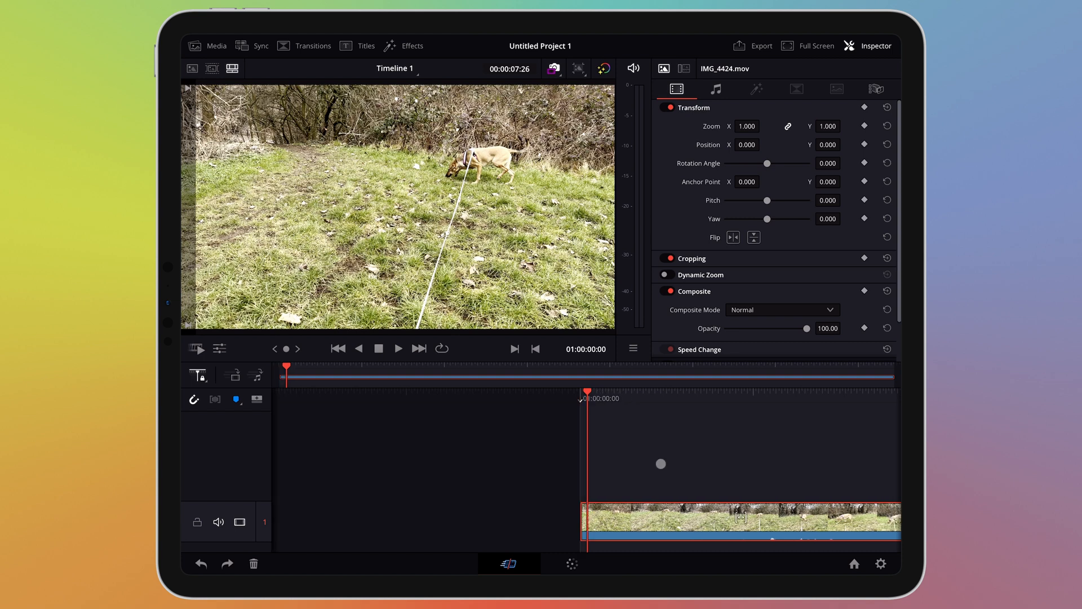
Keyframe Zoom to reach 1.850 at 01:00:01:43 from 1.000 at the clip start.
click(398, 348)
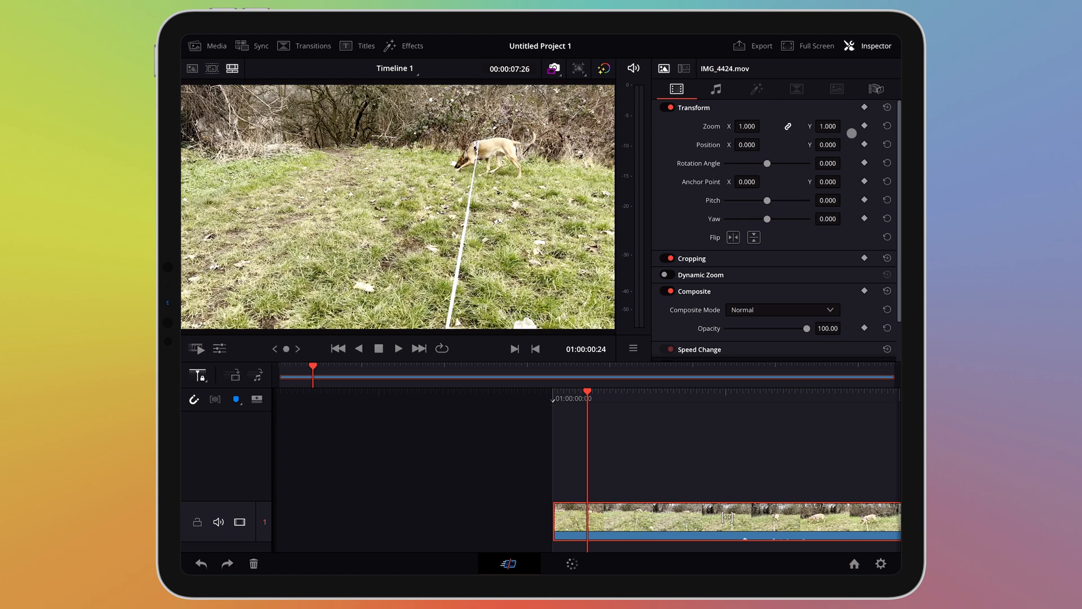
click(865, 126)
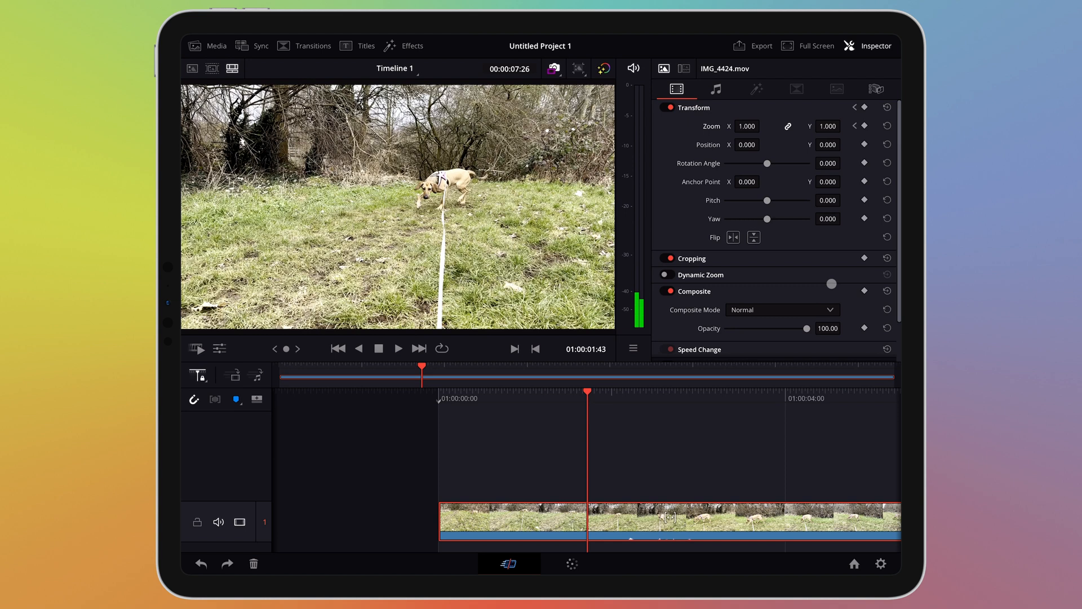
click(864, 125)
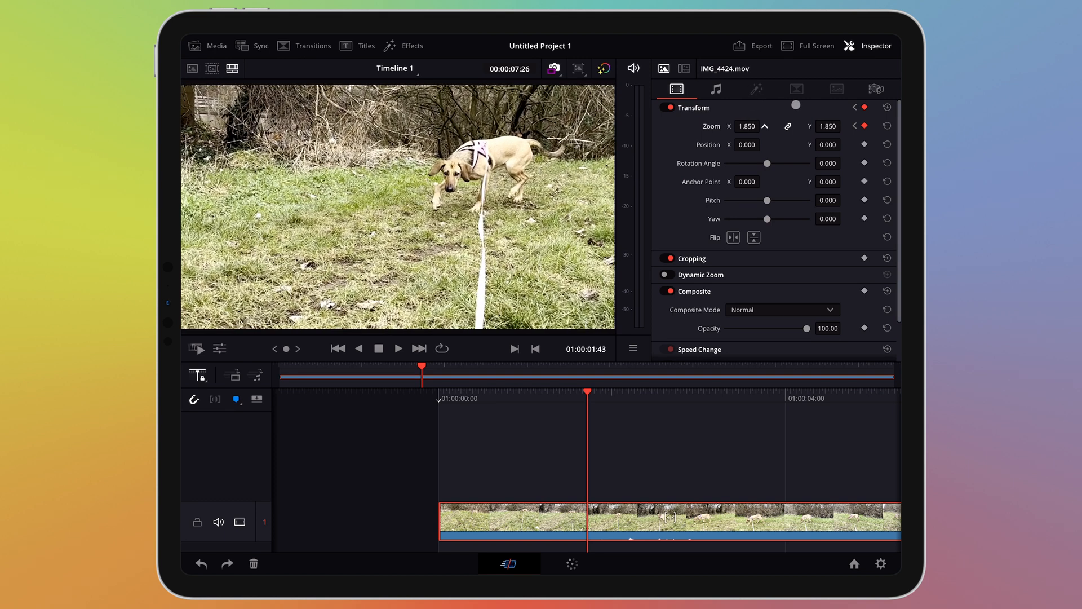
click(764, 126)
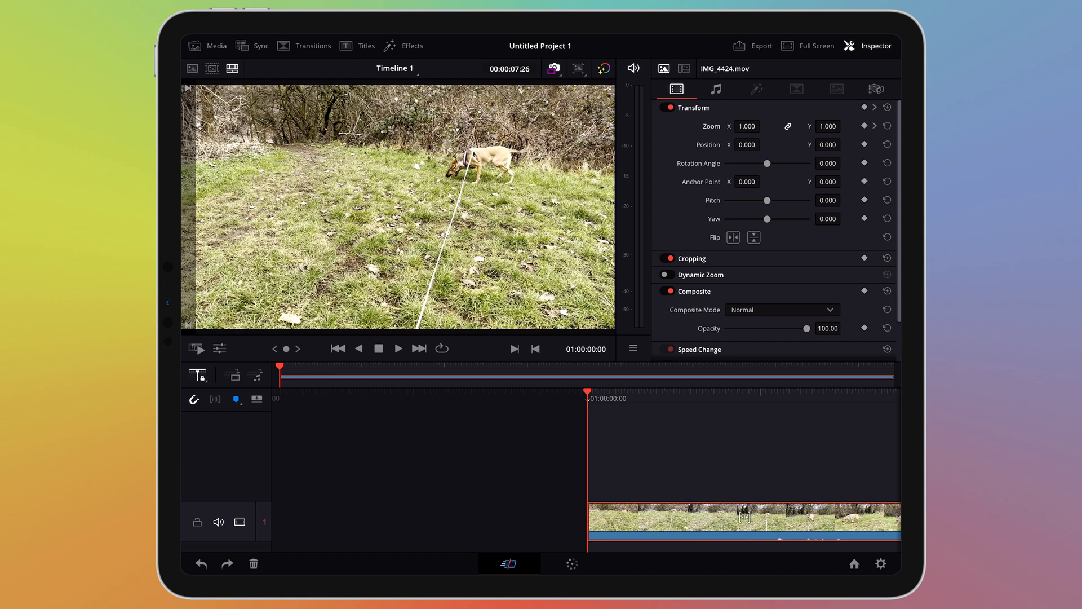
mouse_move(712, 420)
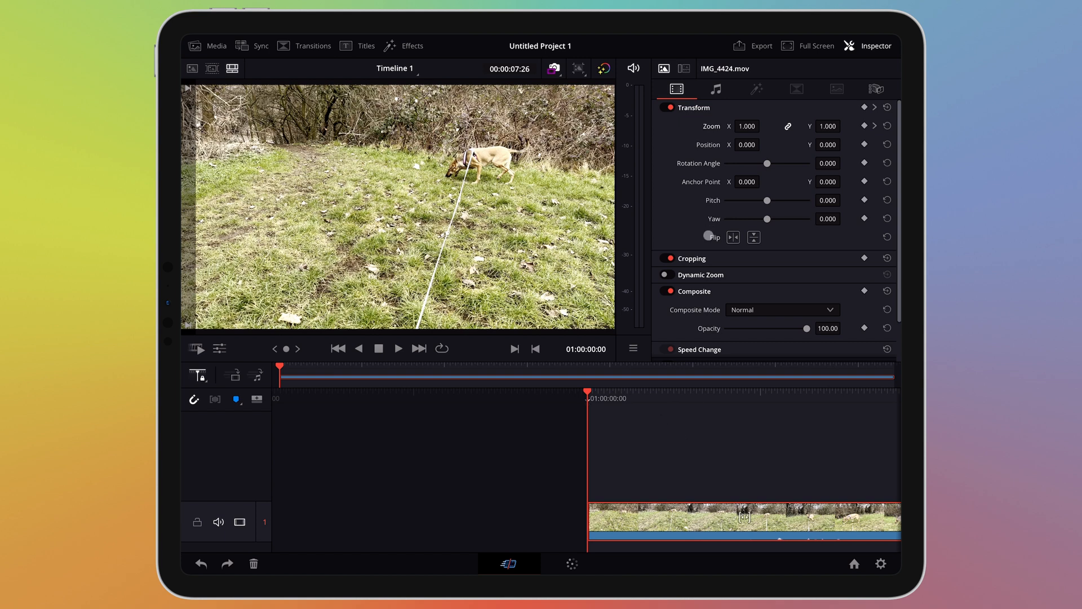
scroll(down, 3)
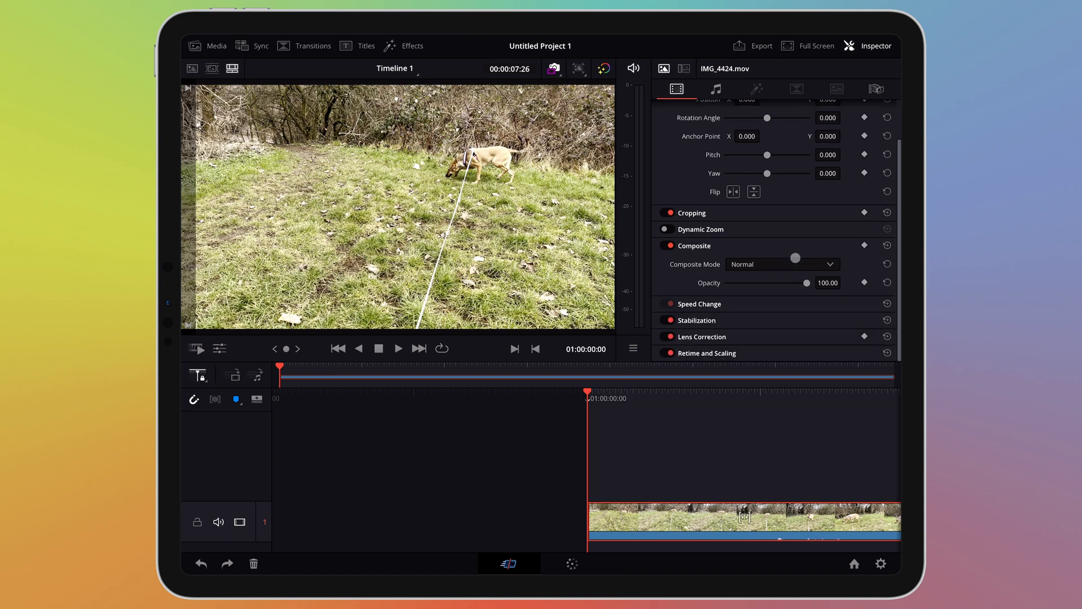
scroll(up, 3)
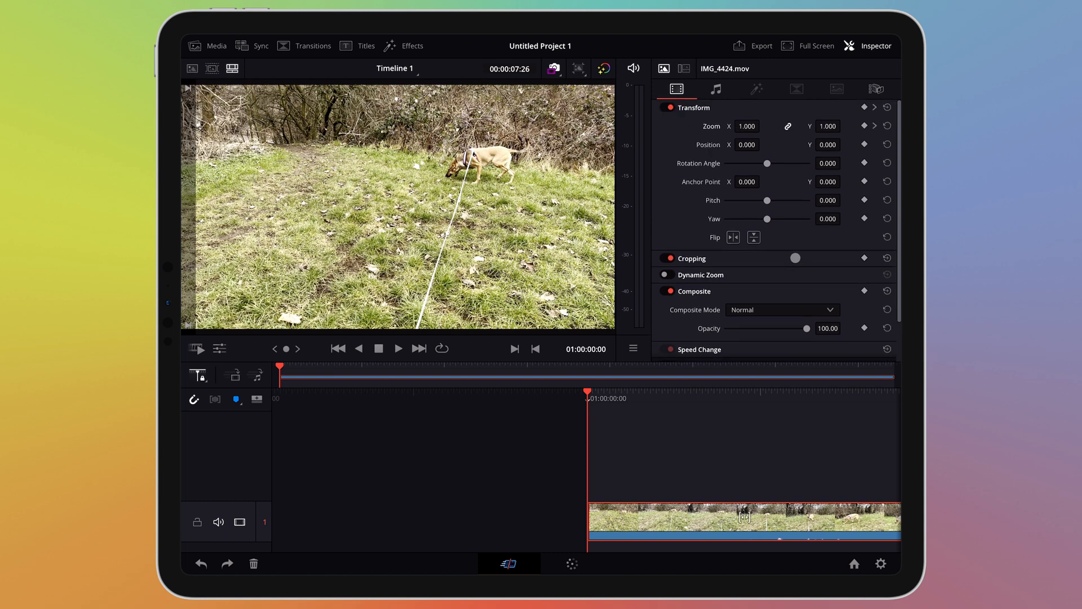
Expand Cropping and add Crop Right keyframes at 01:00:04:24 and 01:00:05:50.
click(692, 257)
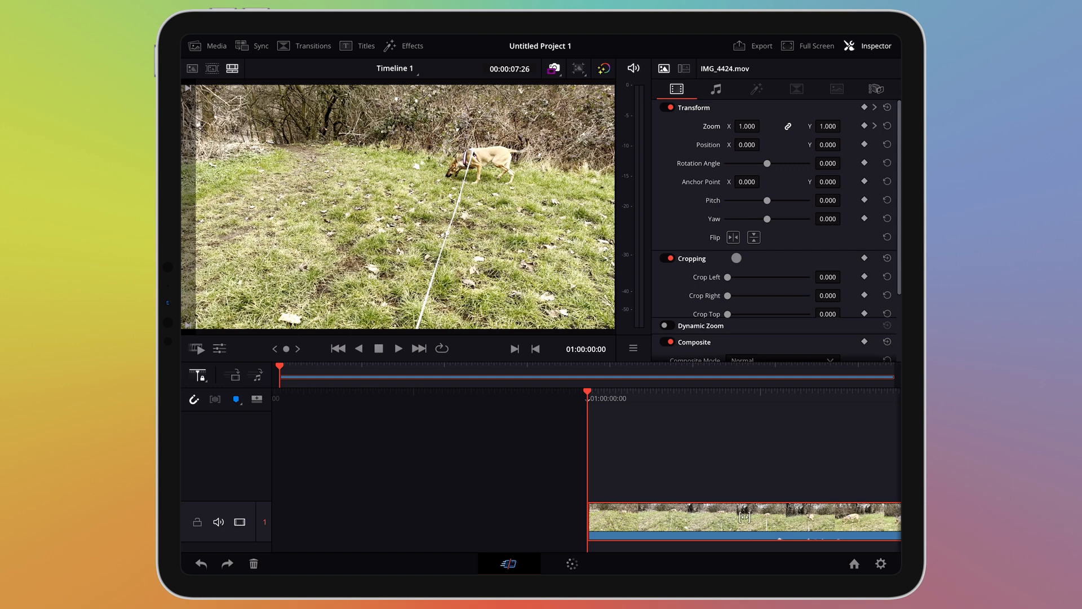
scroll(down, 3)
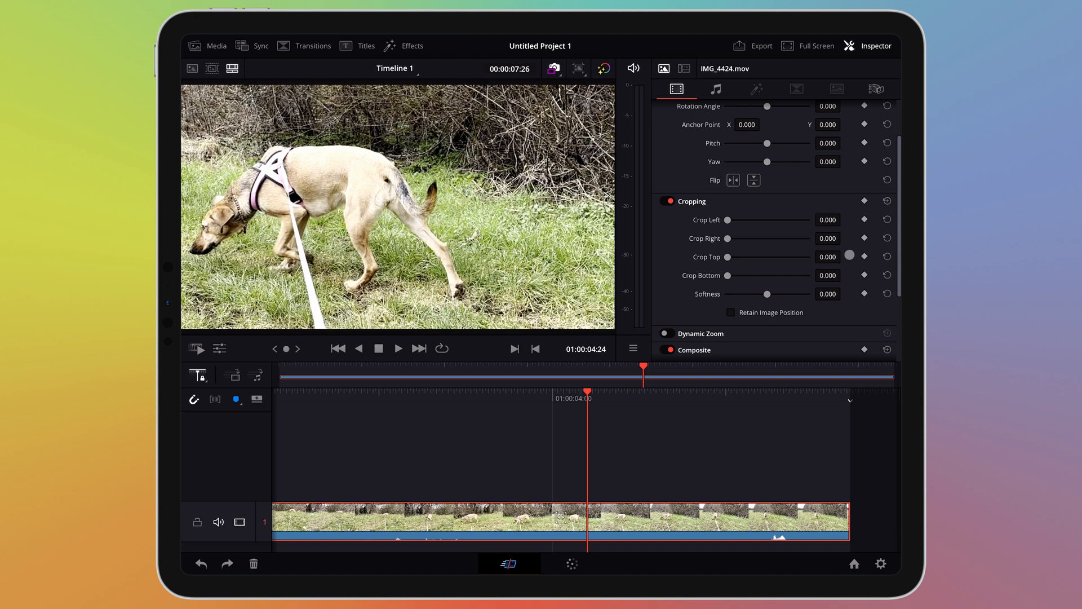
click(865, 238)
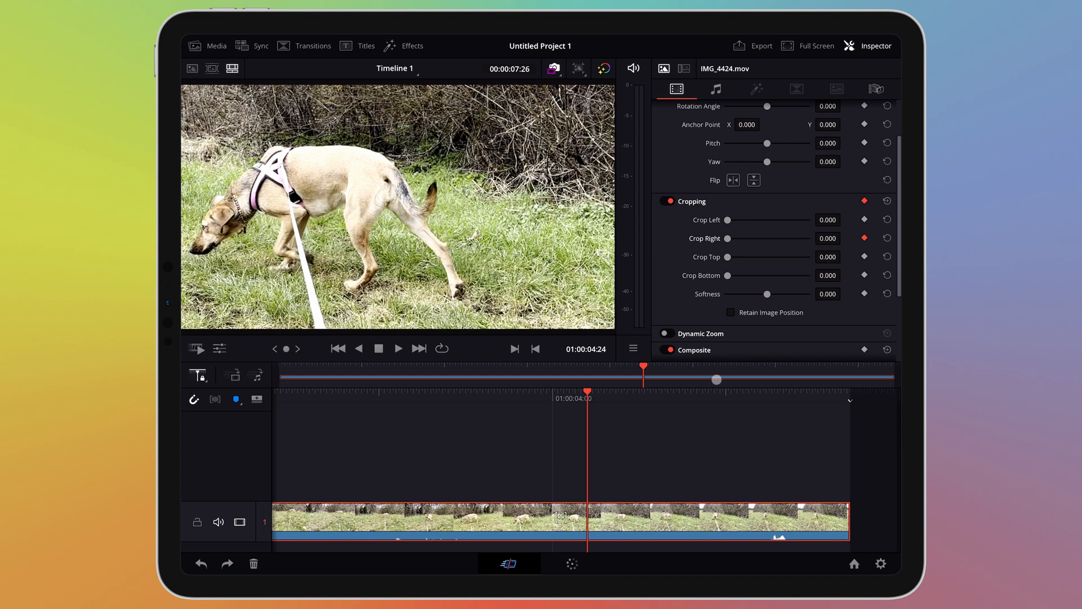
click(398, 348)
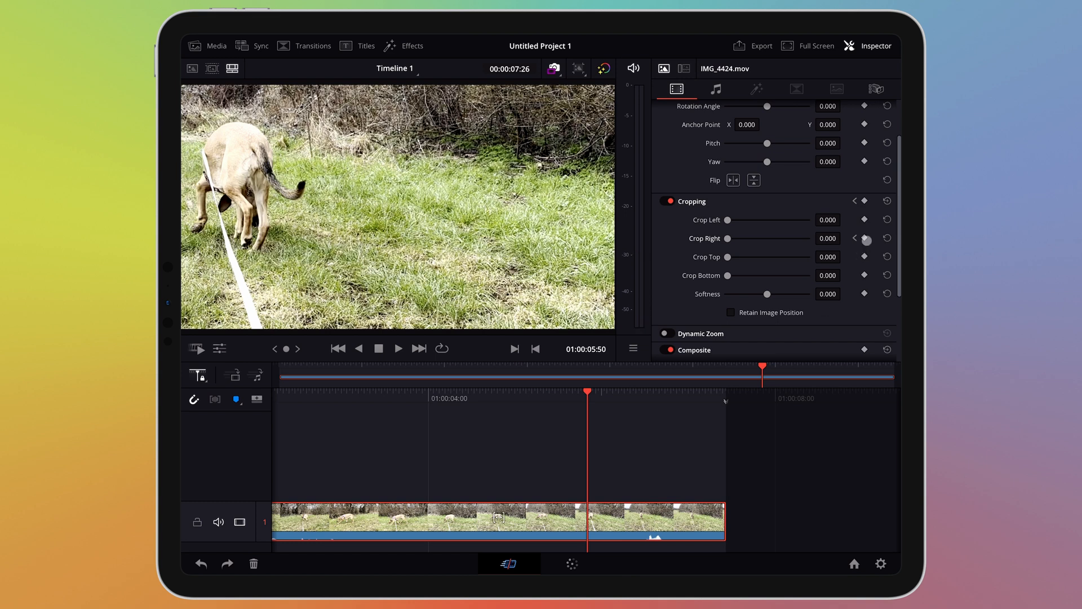
click(864, 238)
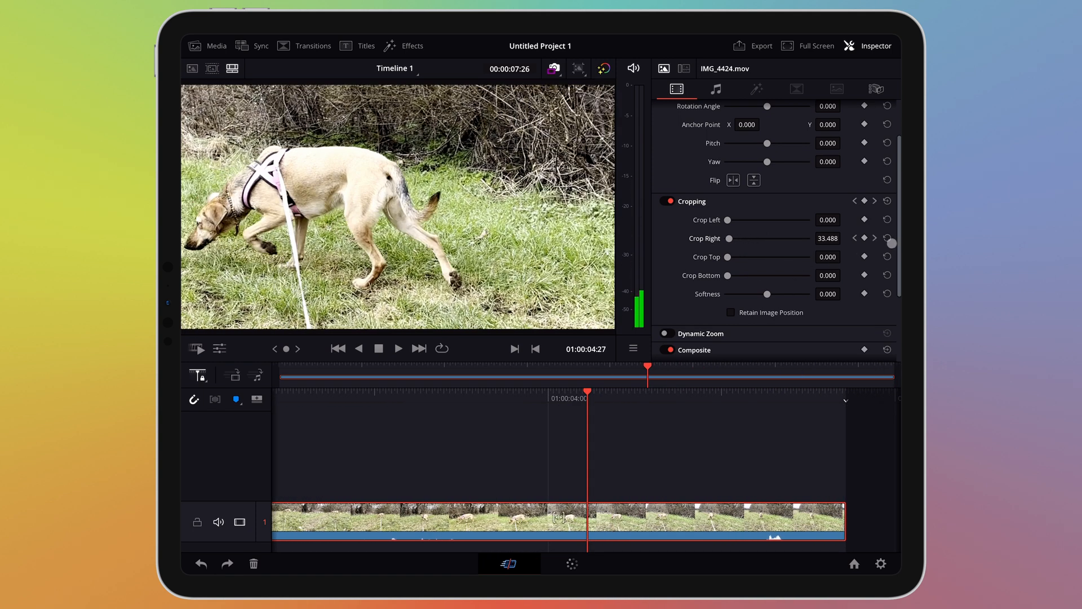
Animate Crop Right through 33.488 near 01:00:04:27 and keyframe Zoom at 01:00:01:43.
scroll(up, 3)
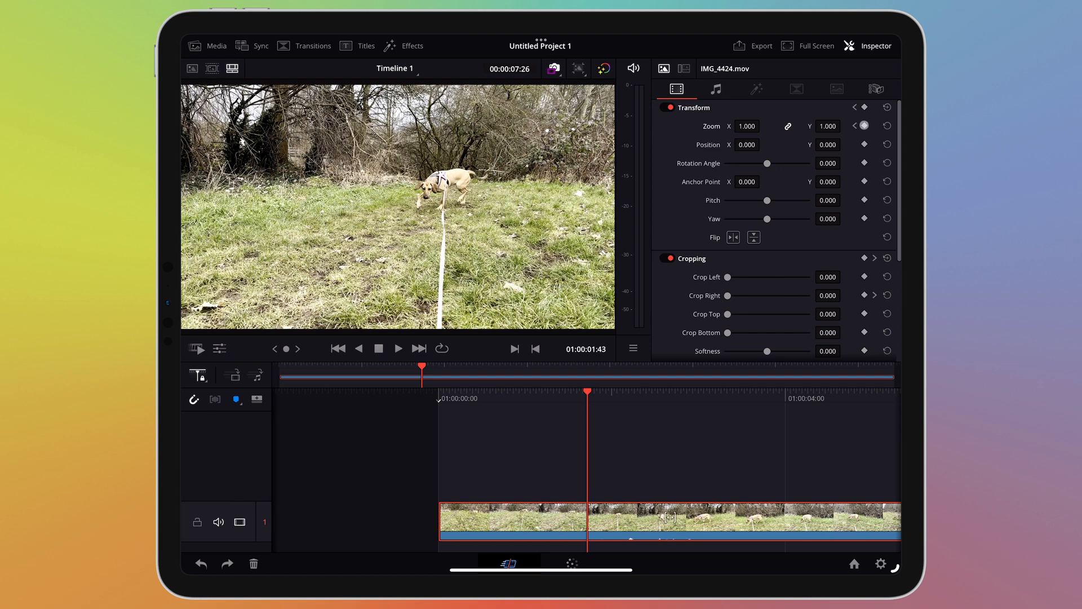
click(864, 125)
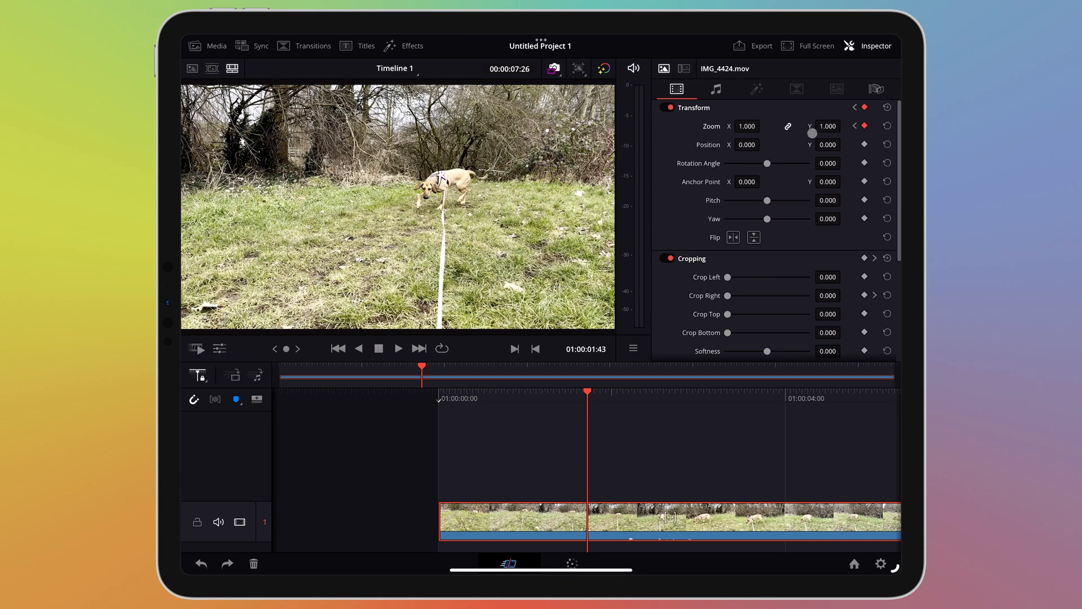
click(861, 126)
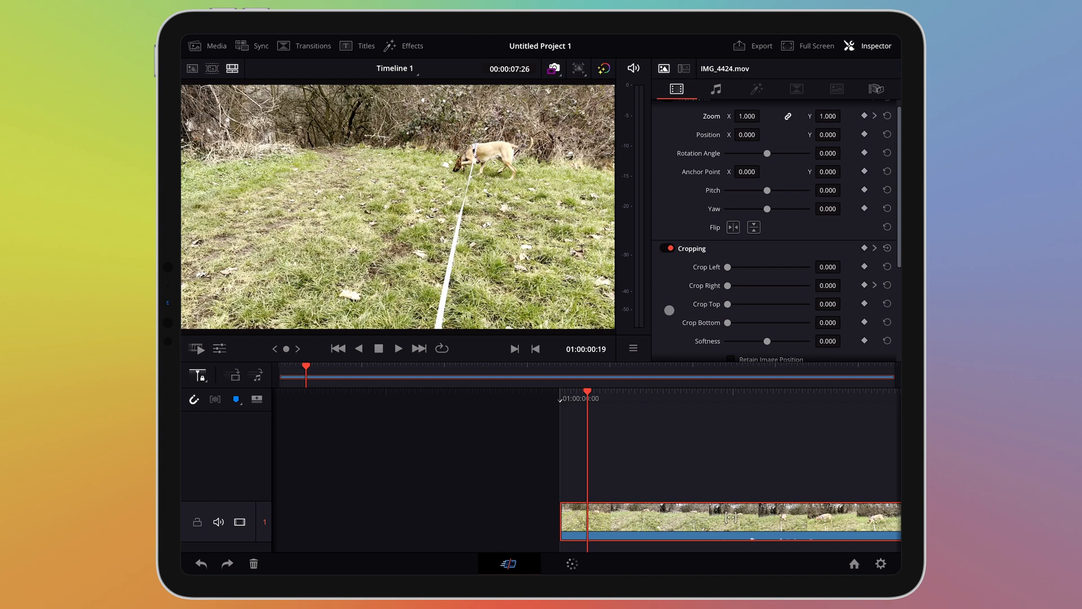
click(668, 310)
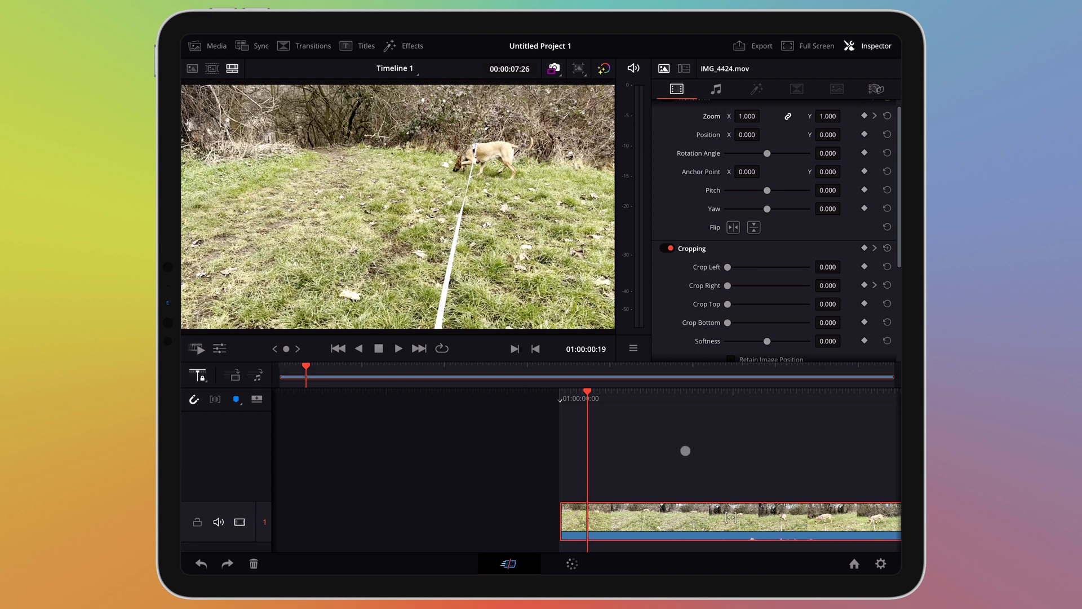
click(398, 348)
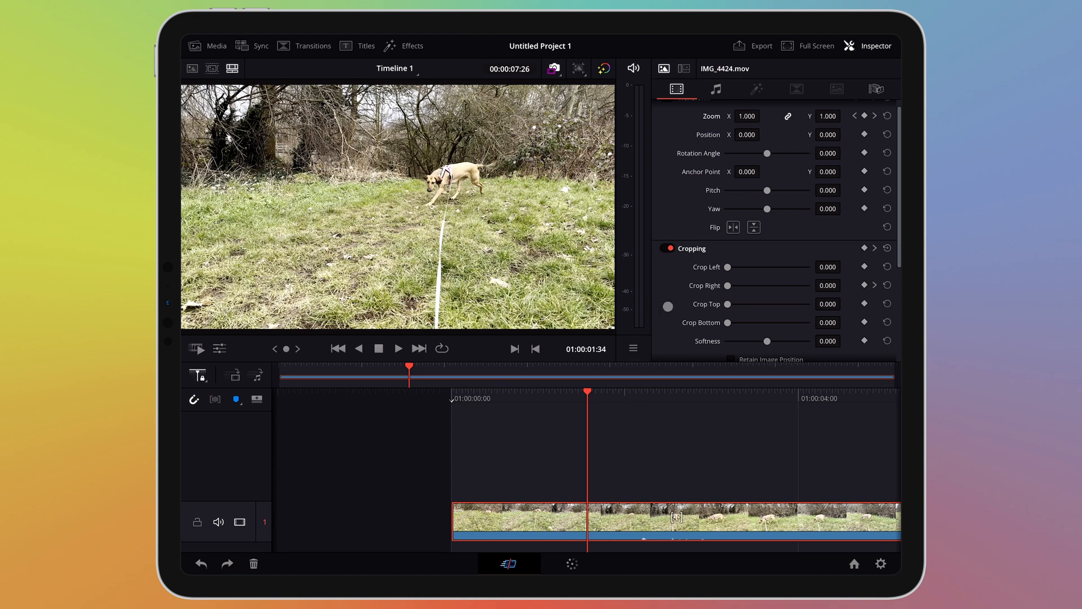
Expand the clip's Speed Change settings, still at 100% speed and 60 fps.
scroll(down, 3)
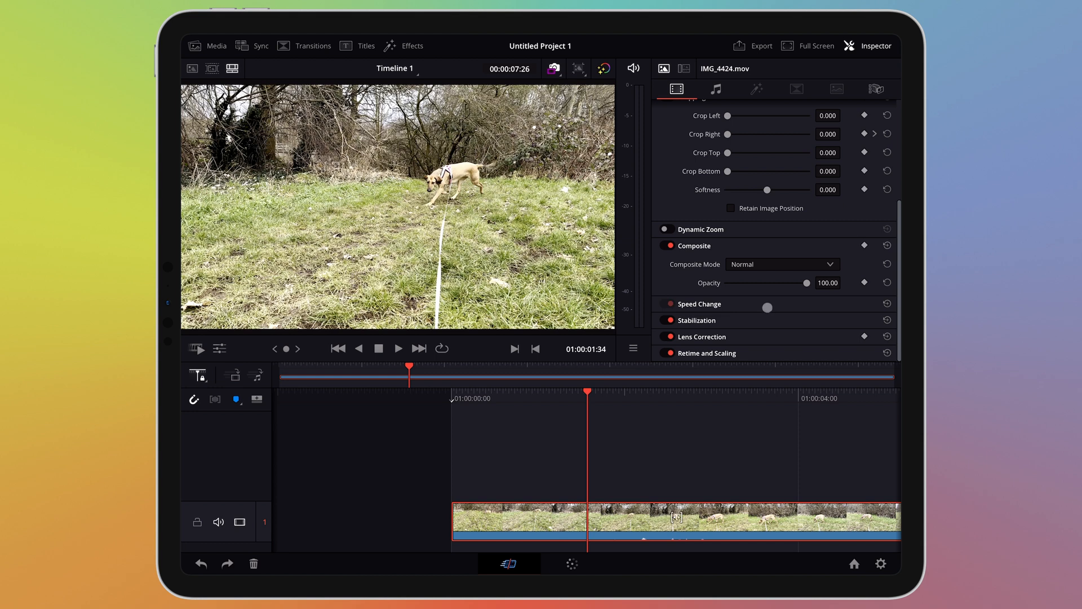
click(700, 304)
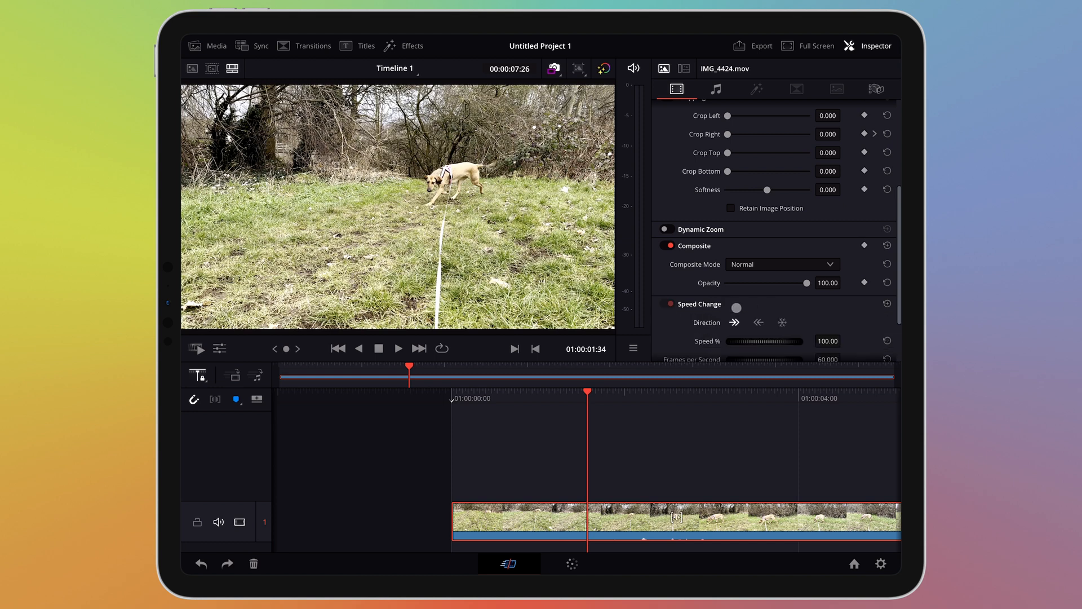
scroll(down, 3)
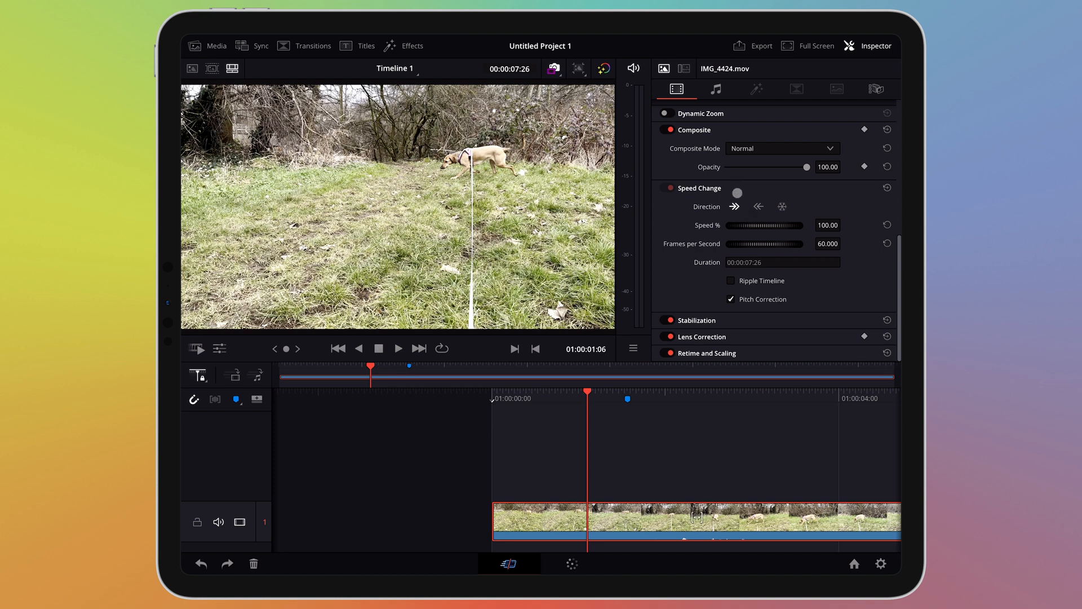
click(736, 205)
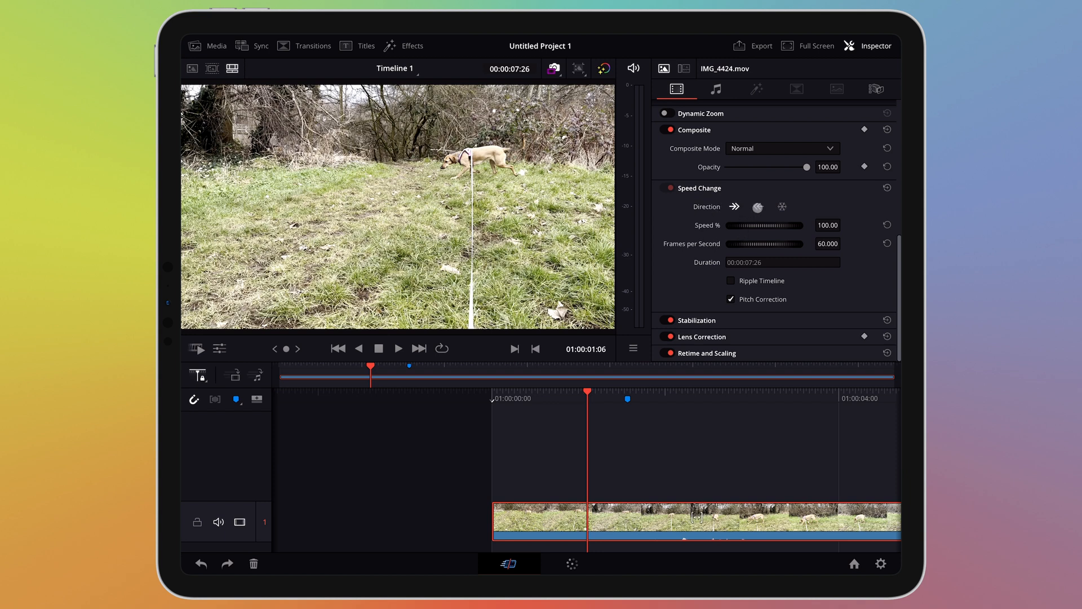
Try reverse direction, then play forward at about 50.67% speed (30.4 fps).
click(758, 206)
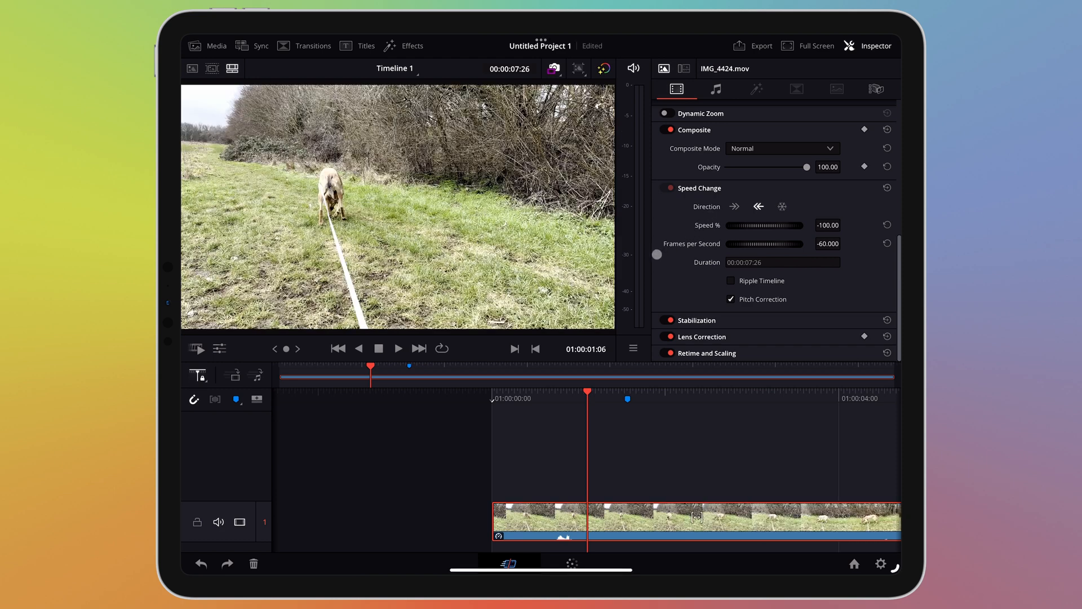
click(398, 348)
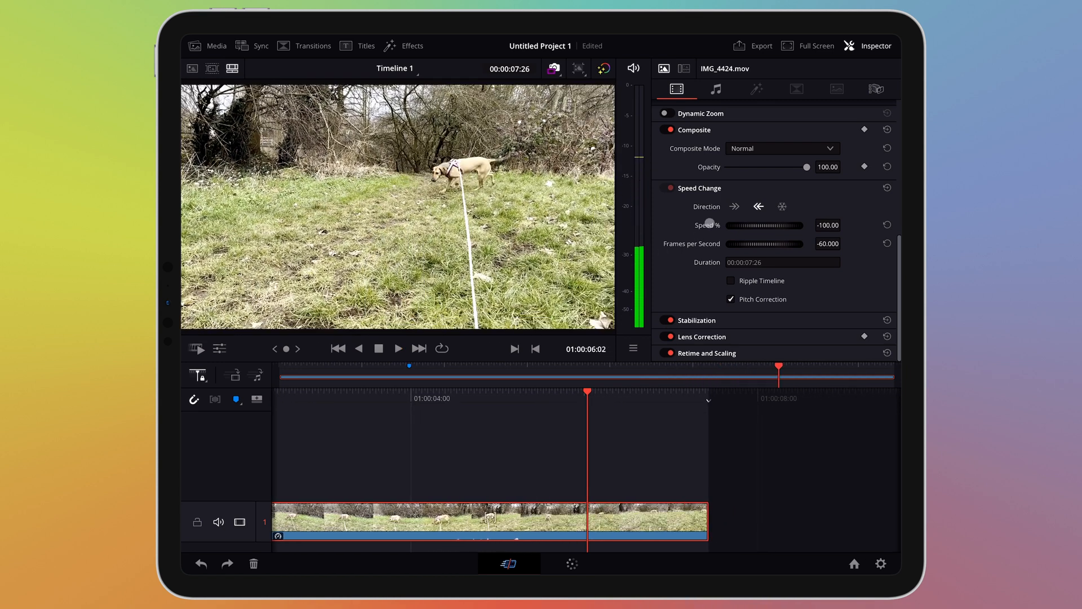
click(734, 207)
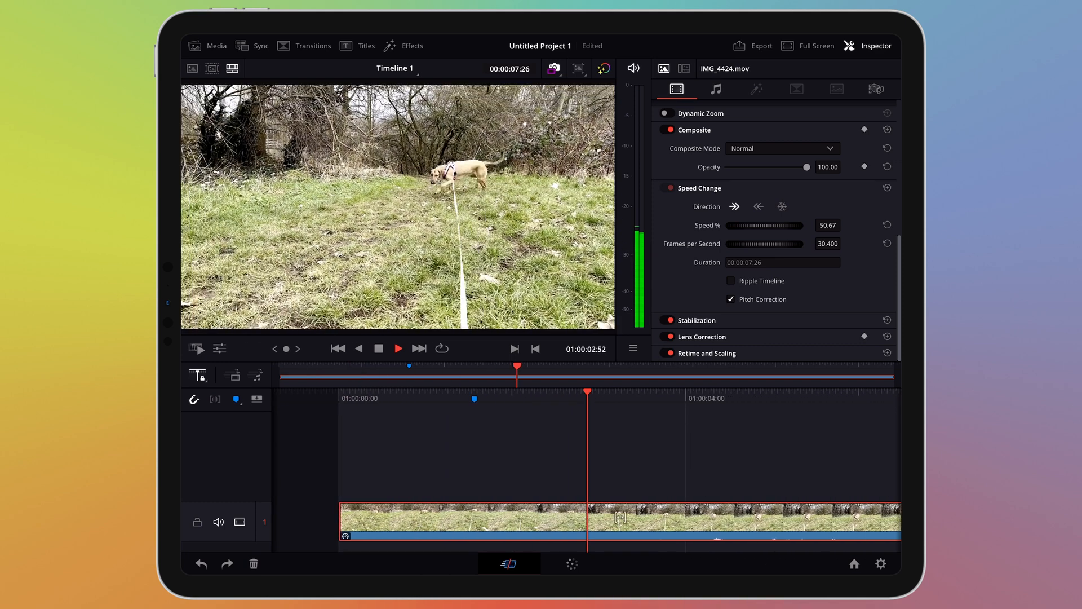
Set speed to exactly 50% with Ripple Timeline on, lengthening the clip to 00:00:14:52.
click(398, 348)
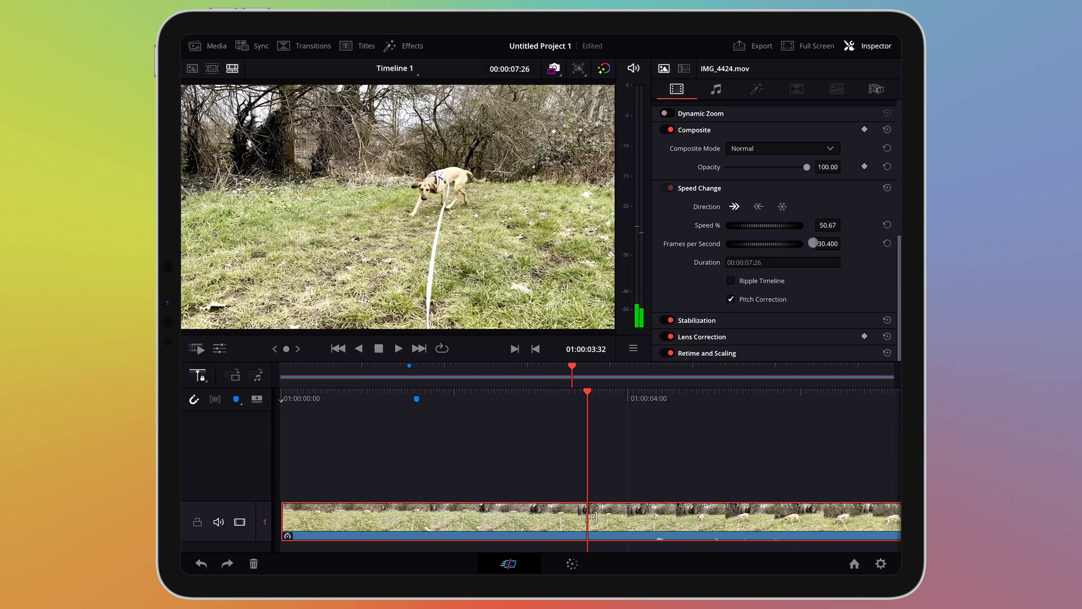
click(827, 243)
text(50.000)
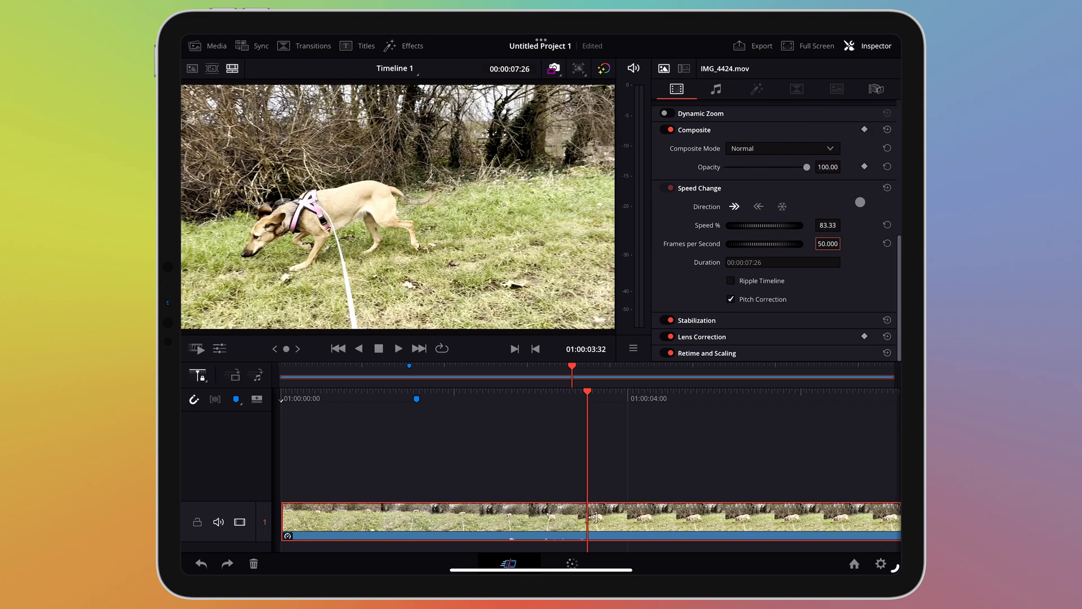
click(398, 348)
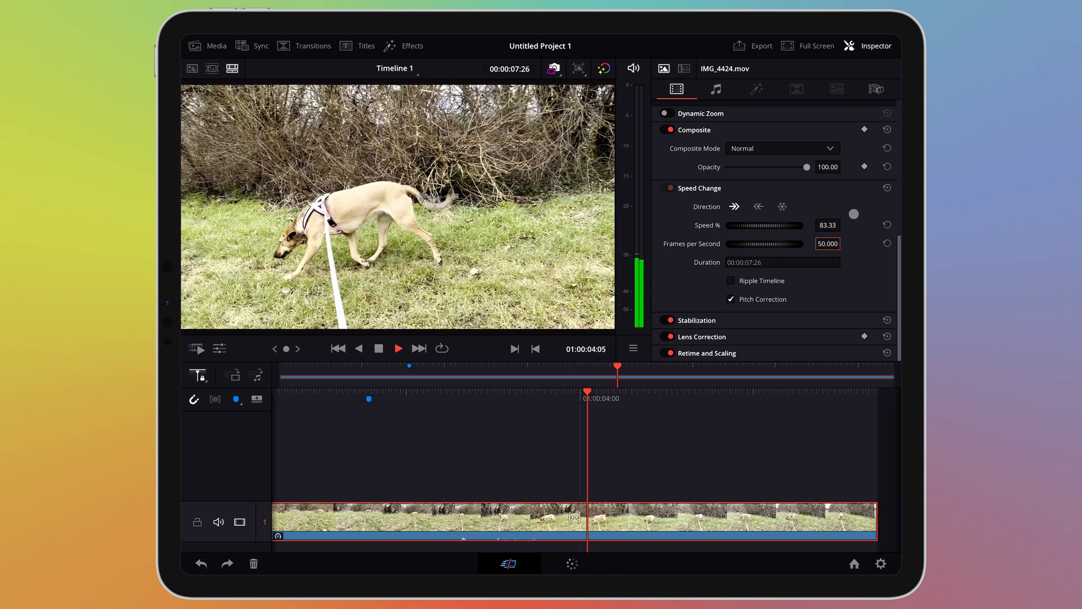
click(398, 349)
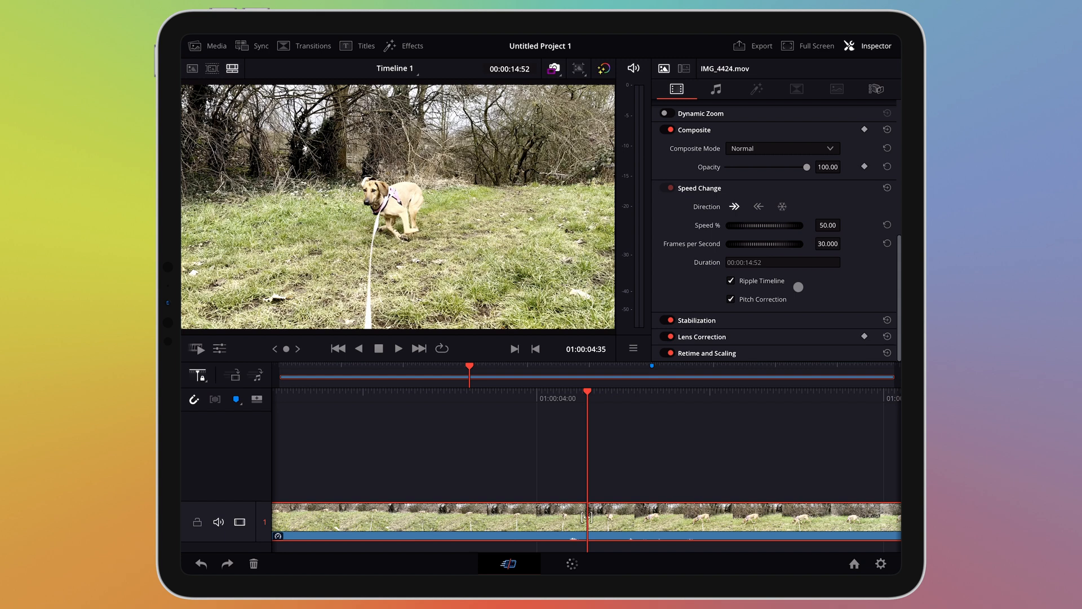
Place IMG_4423.mov from the Media pool on track 2 above the slowed clip.
click(799, 297)
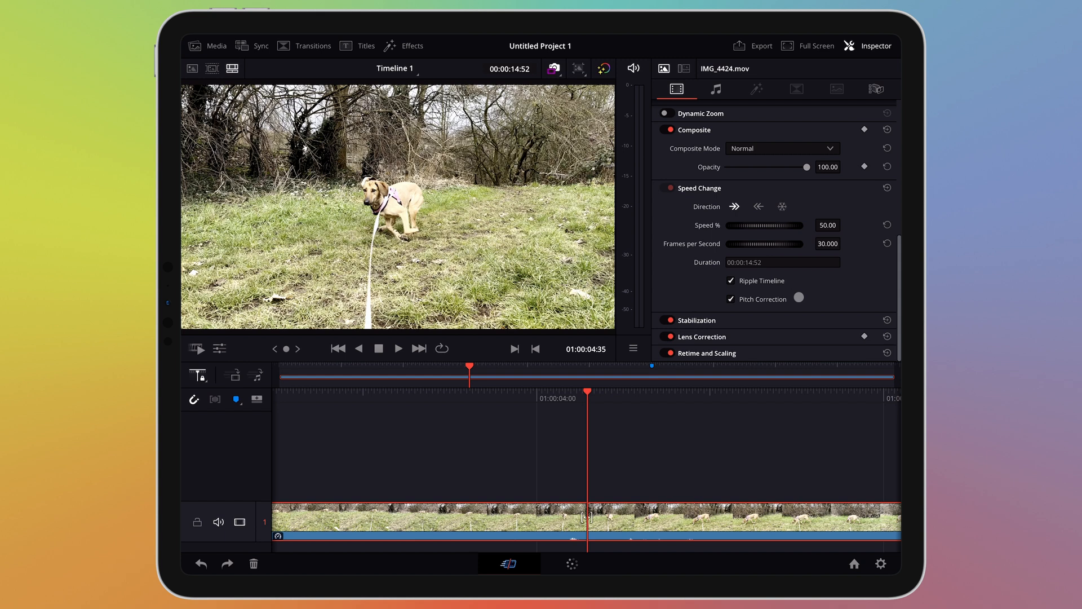
click(798, 298)
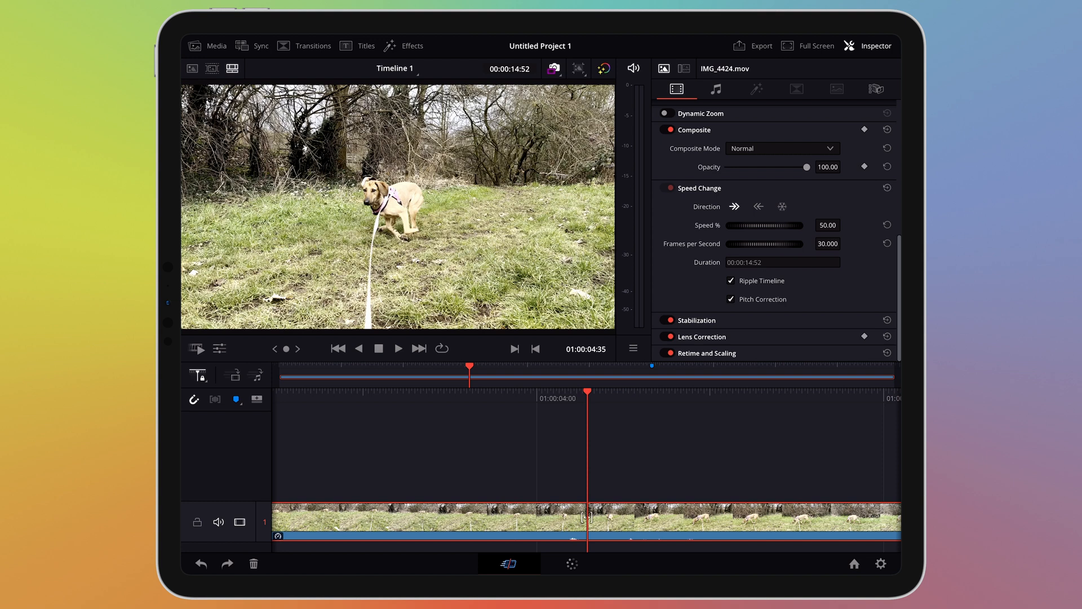
click(207, 45)
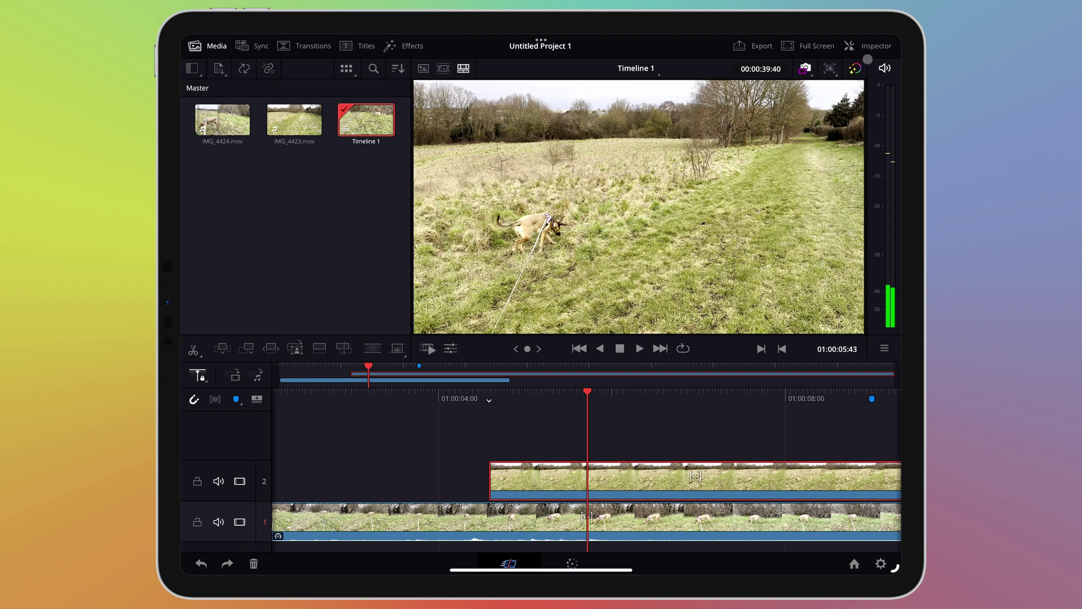
Show IMG_4423's Inspector and list its Composite Mode choices.
click(876, 45)
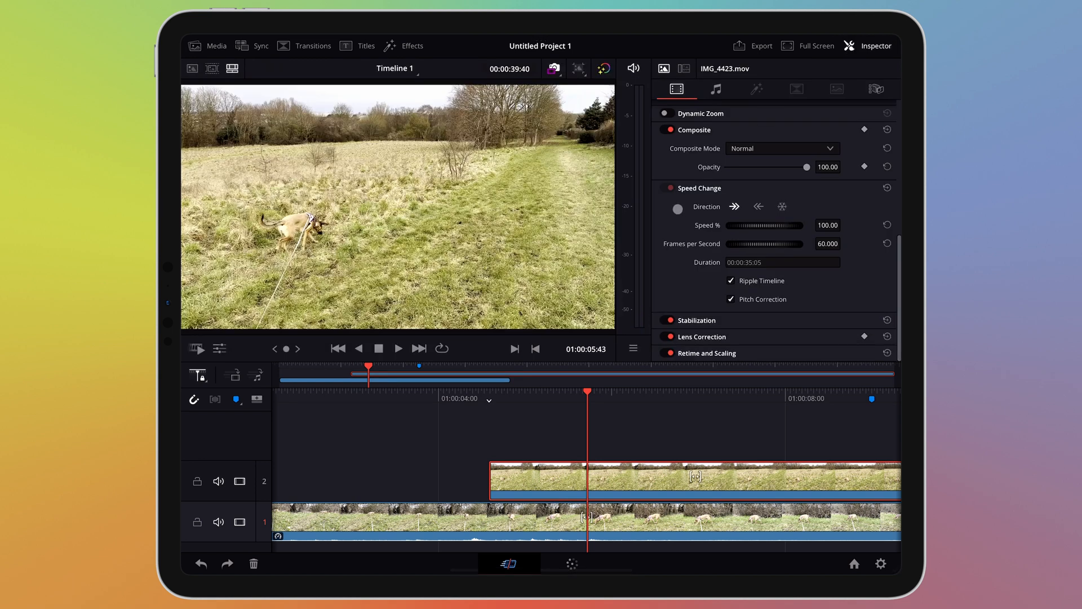
scroll(up, 3)
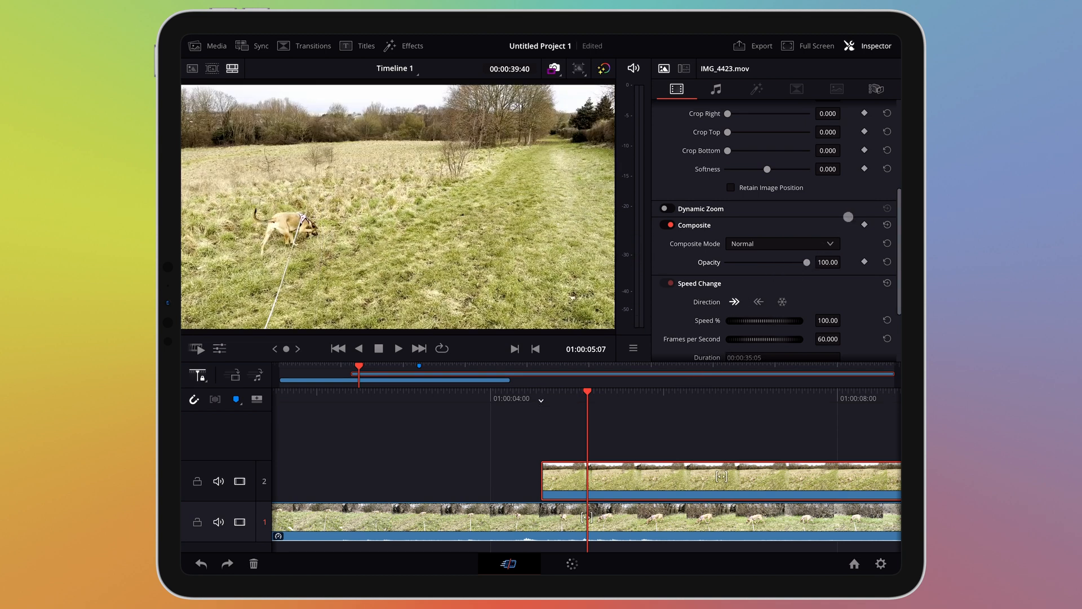
click(782, 243)
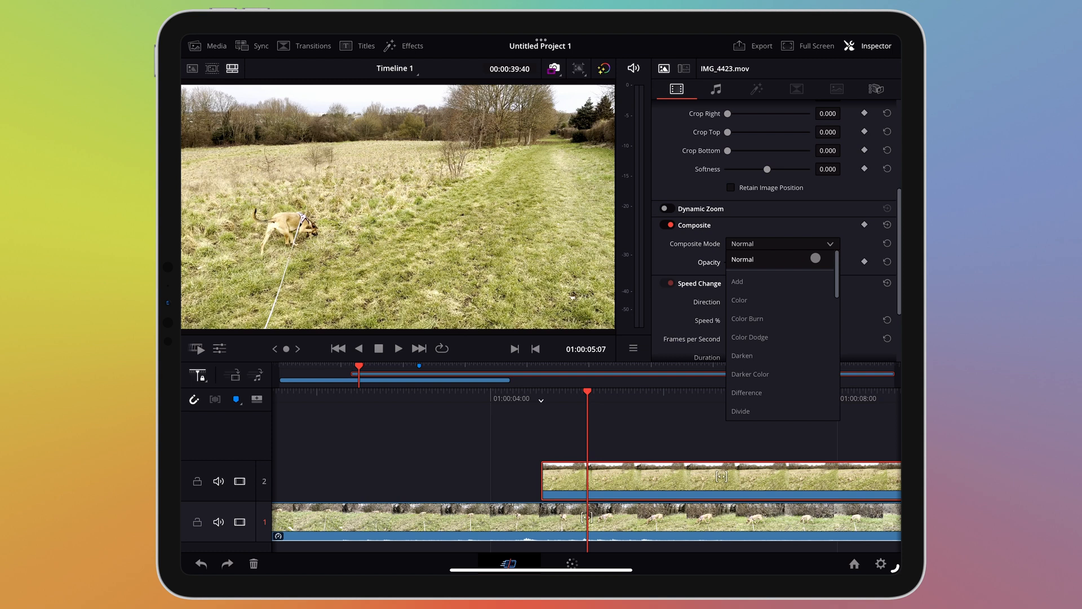
Preview several blend modes and set IMG_4423's composite mode to Overlay at opacity 100.
click(739, 300)
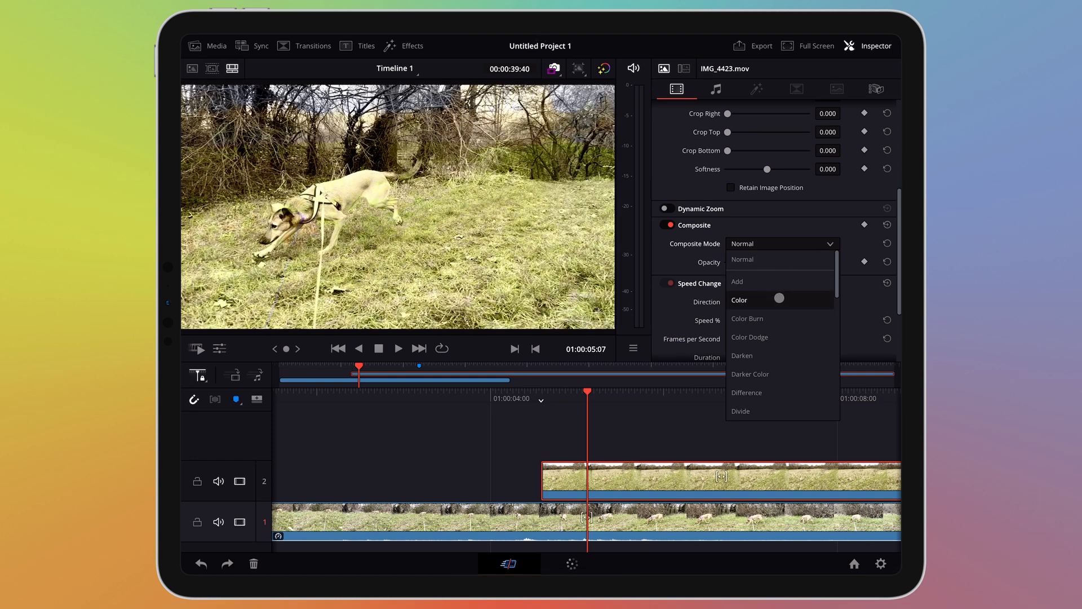
mouse_move(747, 318)
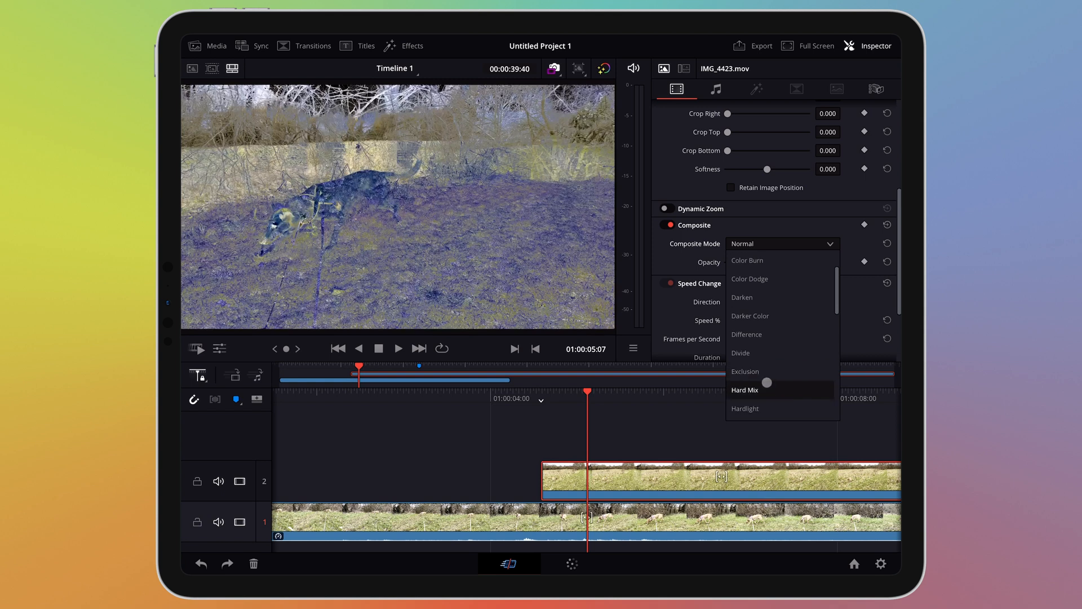
scroll(down, 3)
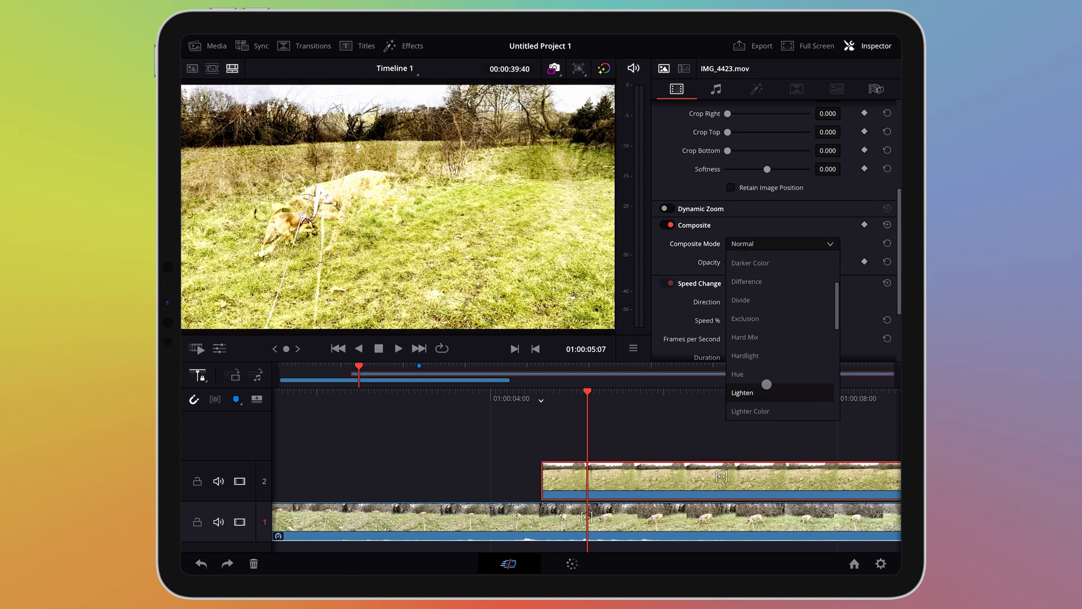
scroll(down, 3)
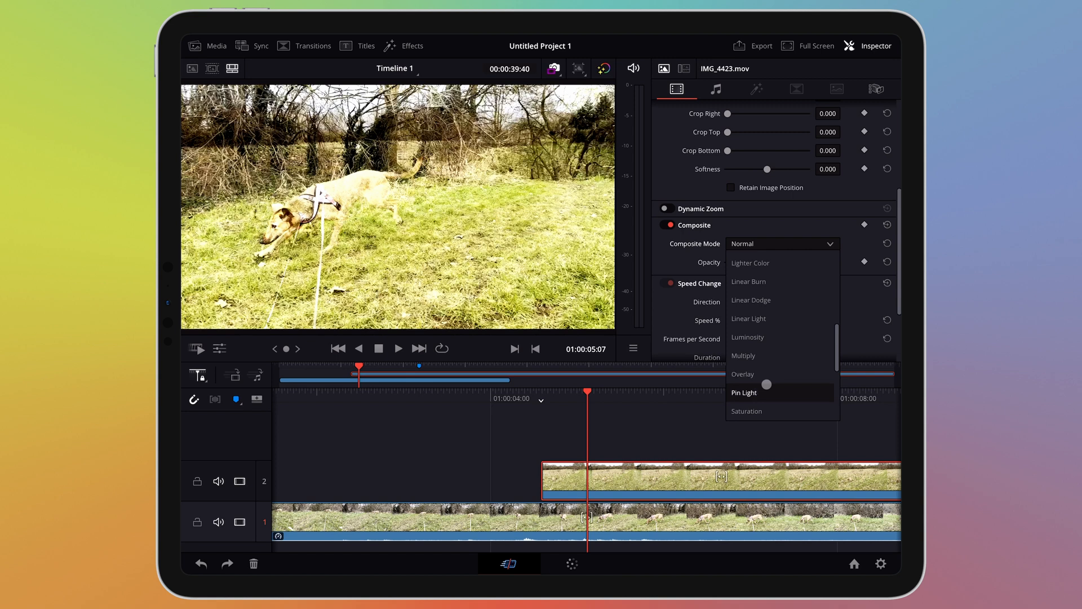
scroll(down, 3)
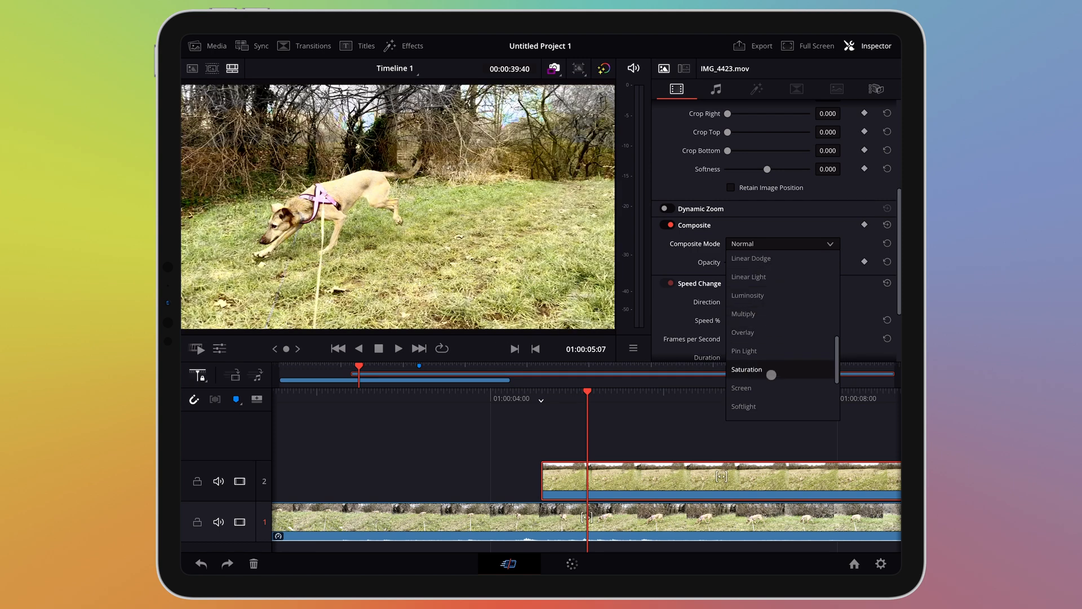
scroll(down, 3)
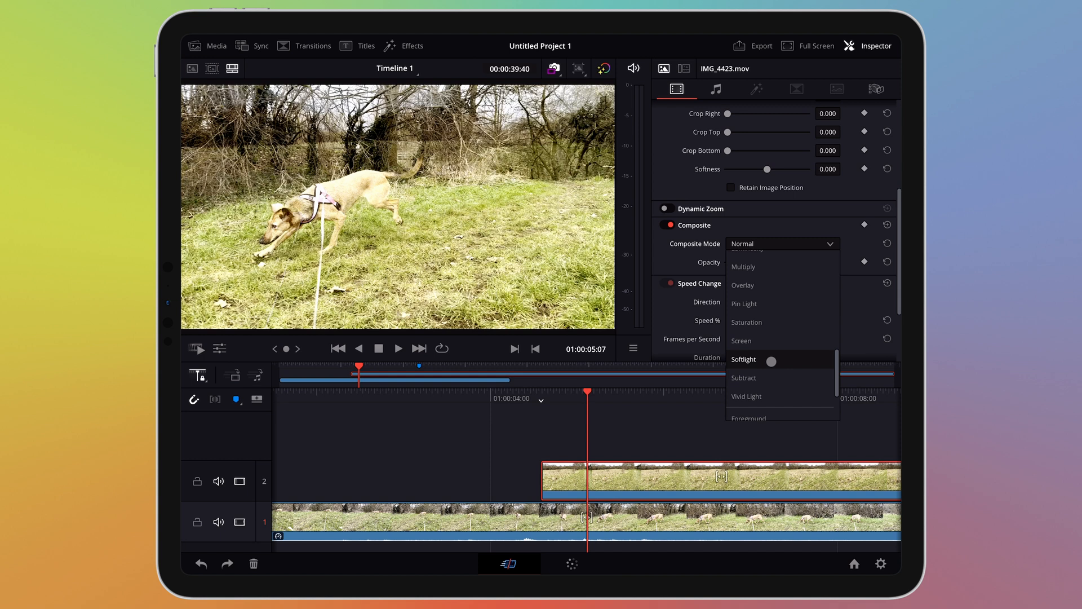
click(745, 377)
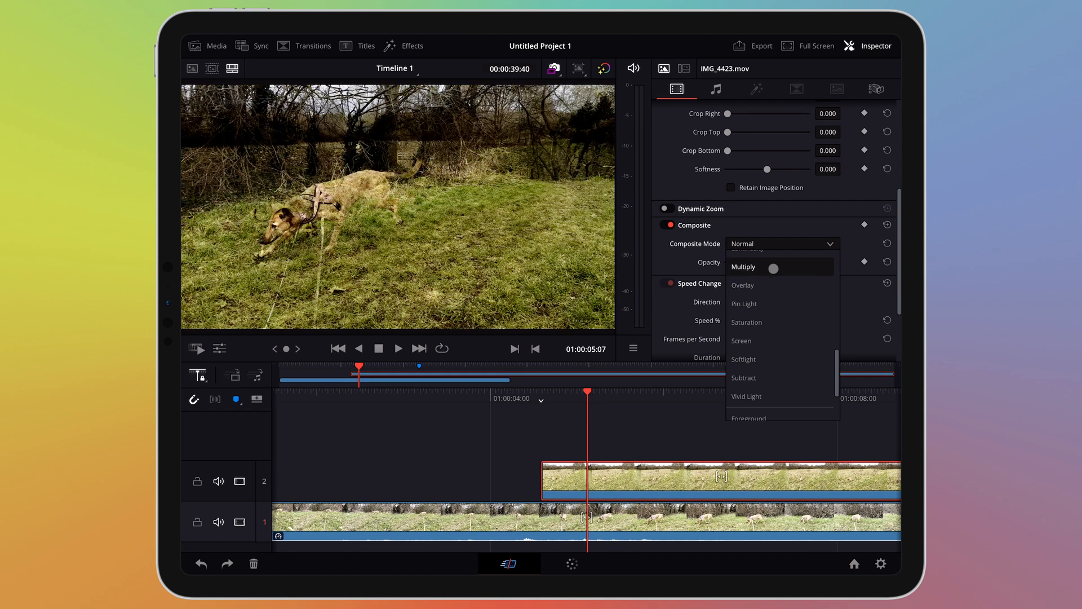
click(743, 285)
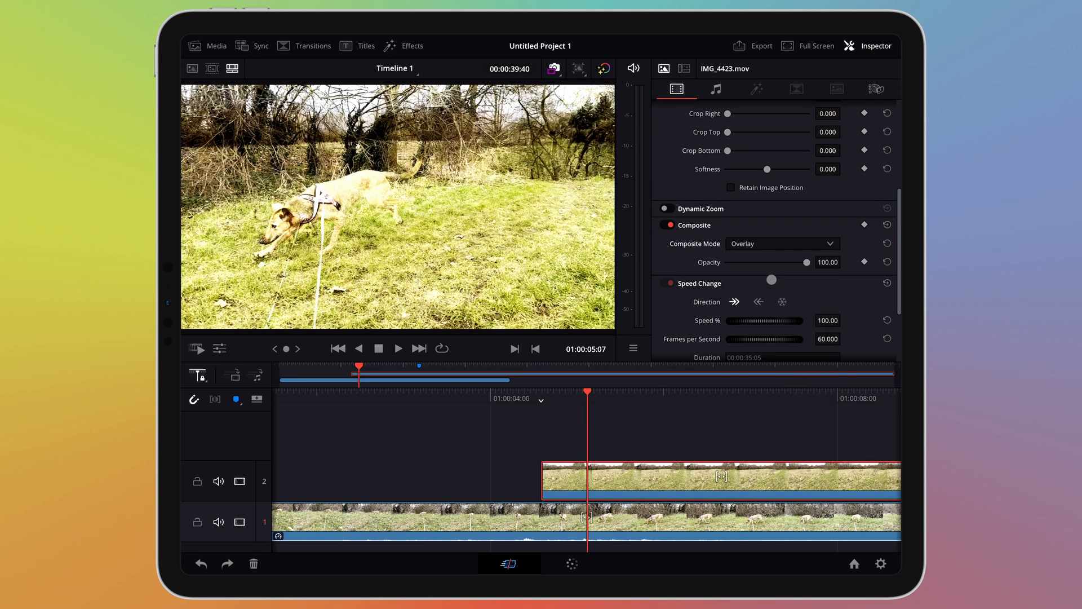